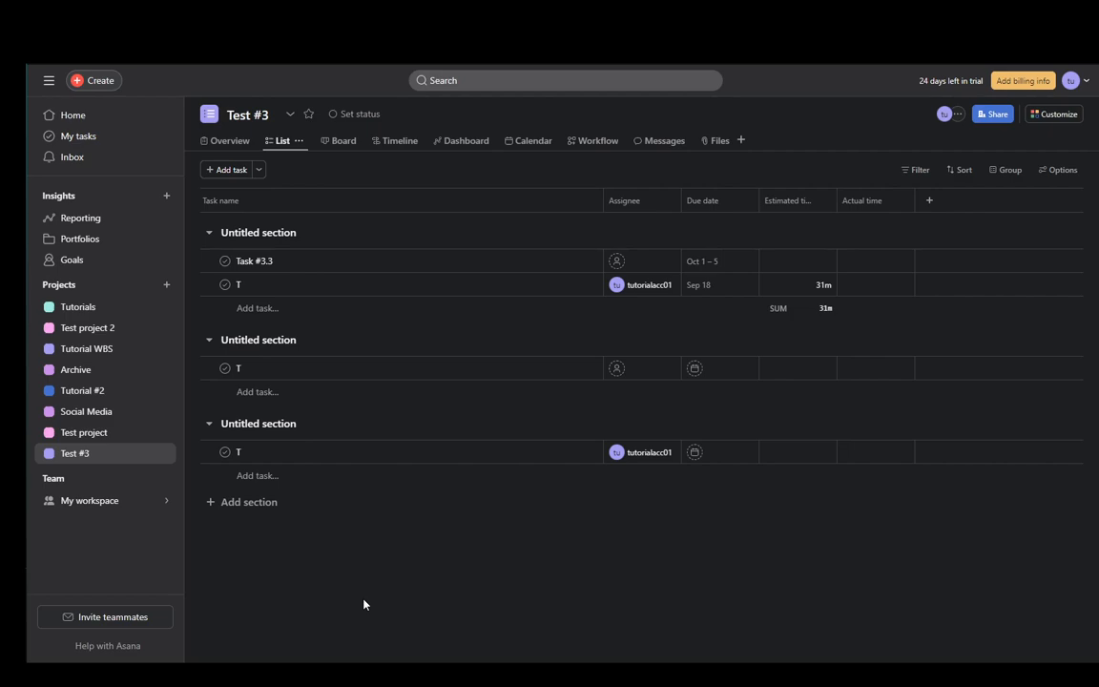
Step: Choose Duplicate from the Test #3 project actions menu
double_click(255, 261)
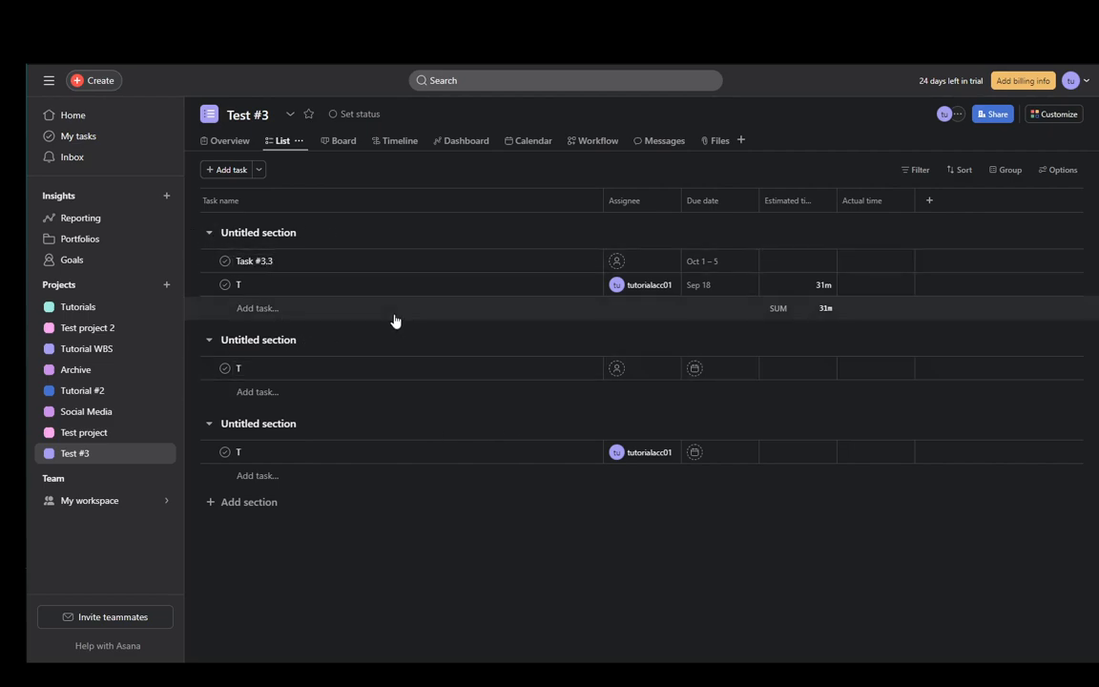
mouse_move(248, 392)
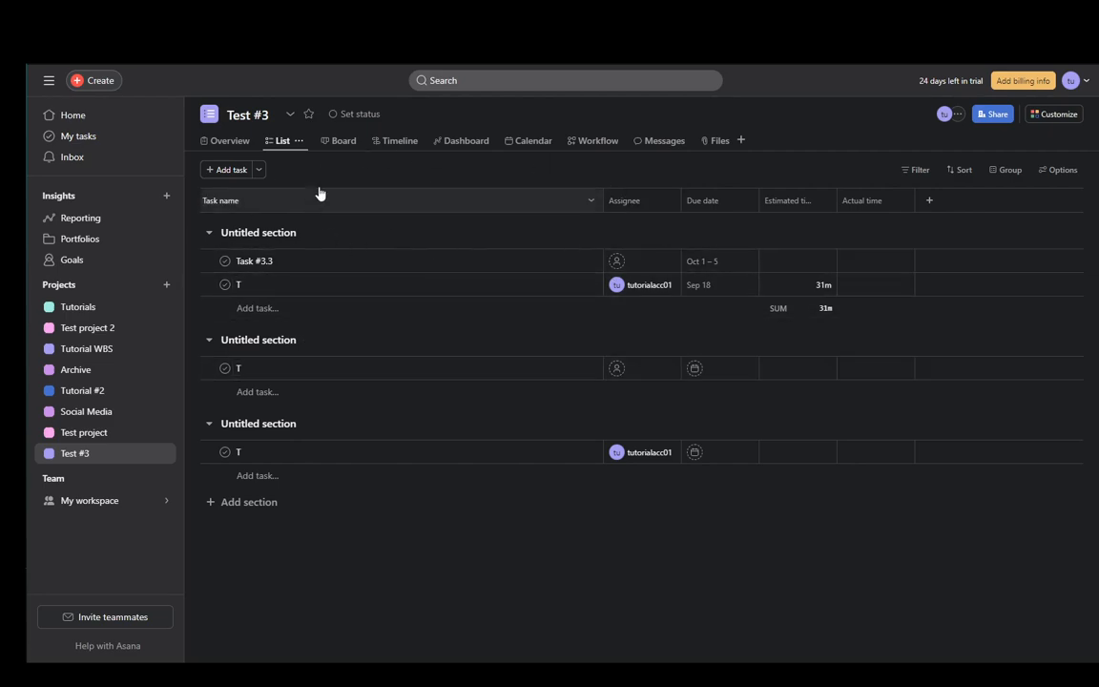
mouse_move(1057, 114)
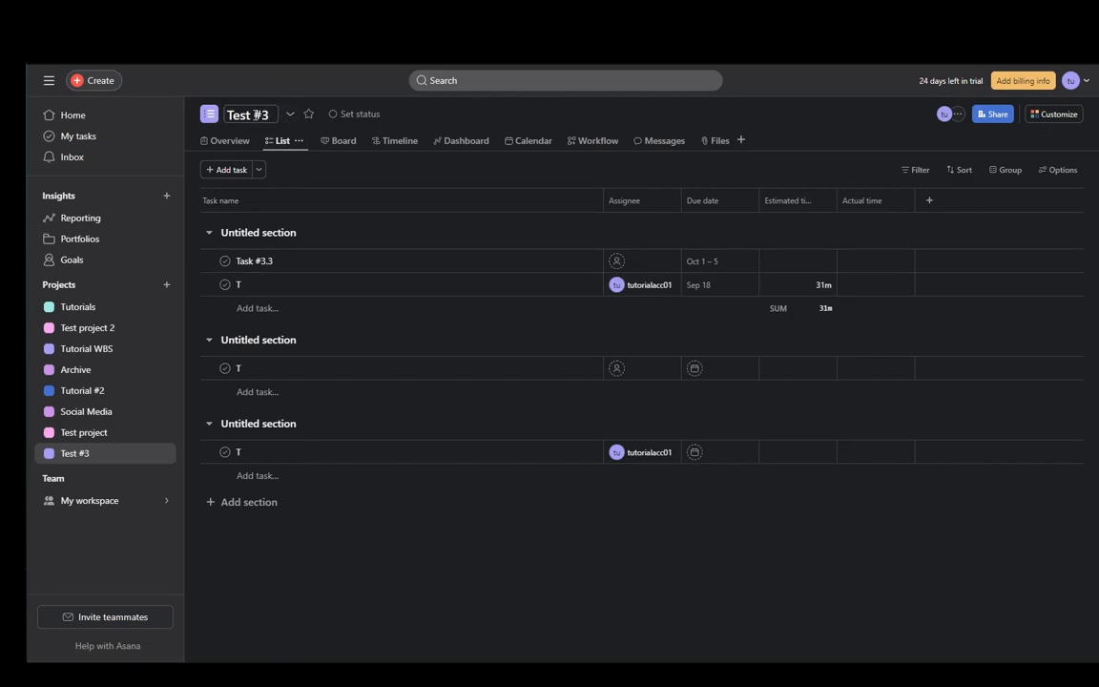
click(290, 114)
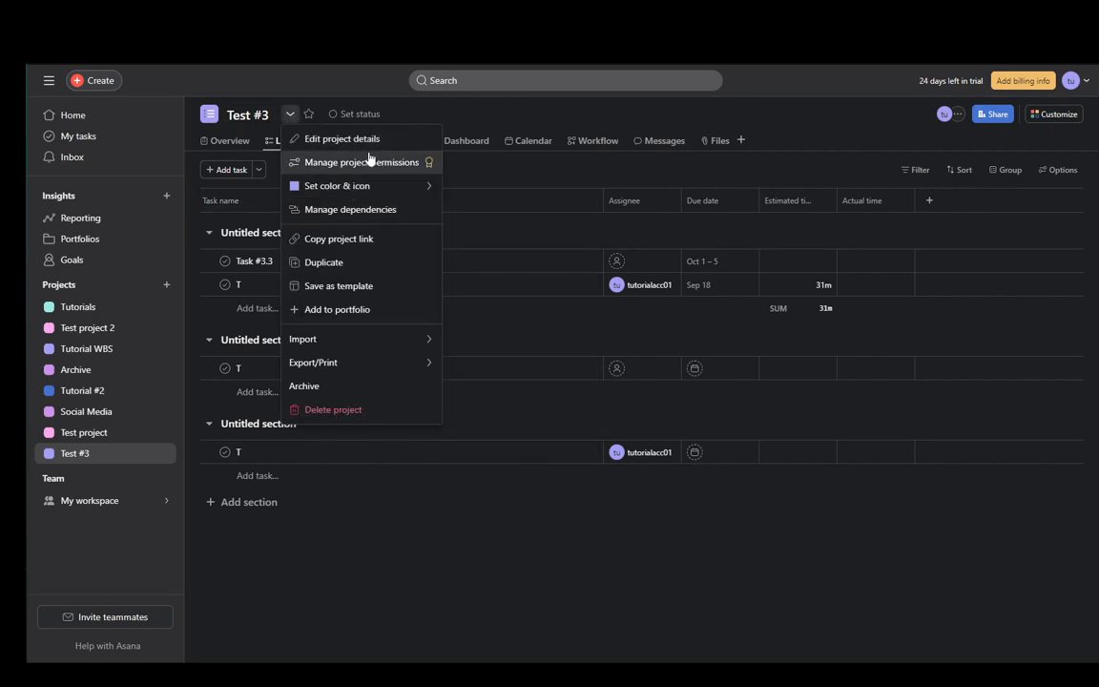
mouse_move(324, 262)
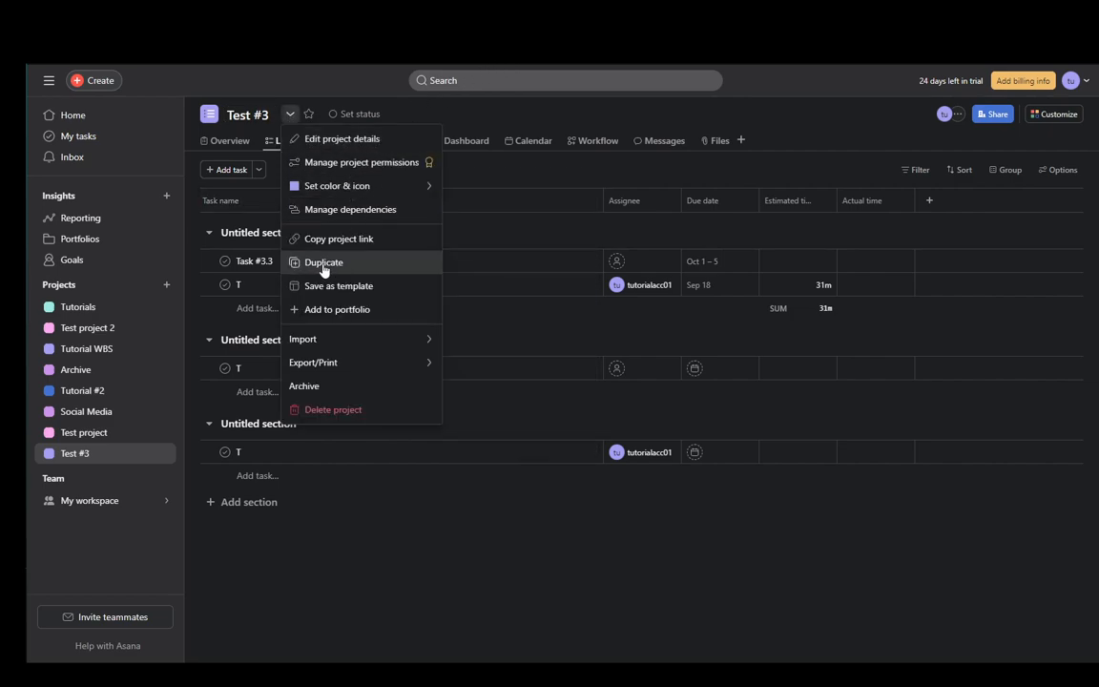
click(324, 263)
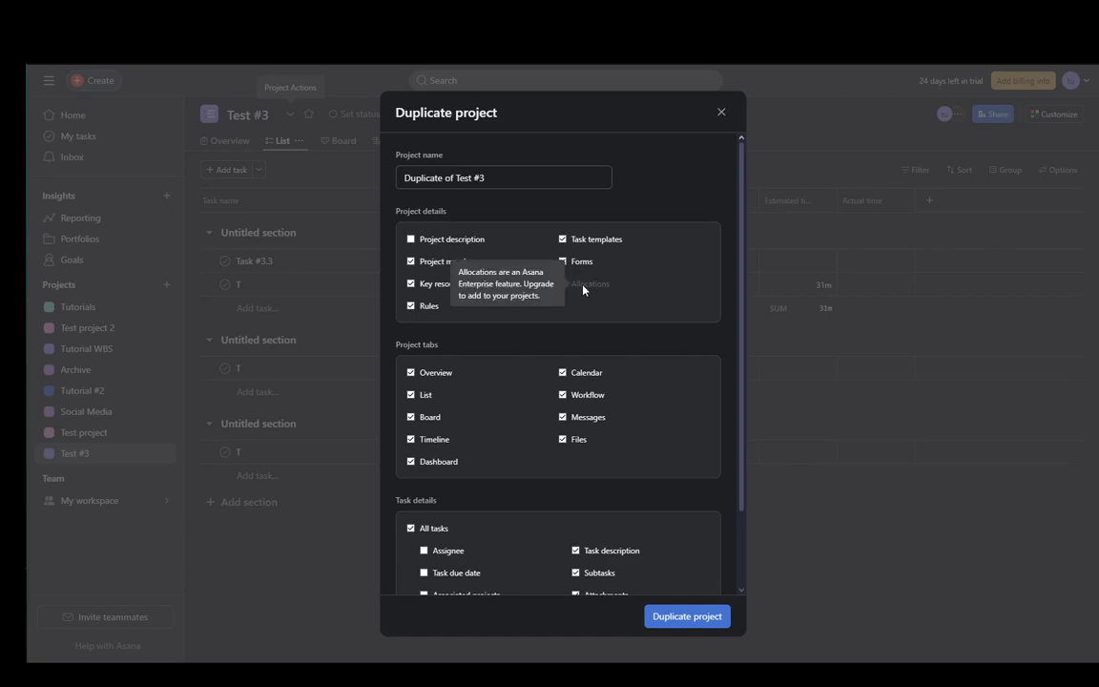
Step: Review the duplicate options and create 'Duplicate of Test #3' with assignees, due dates and collaborators
scroll(down, 3)
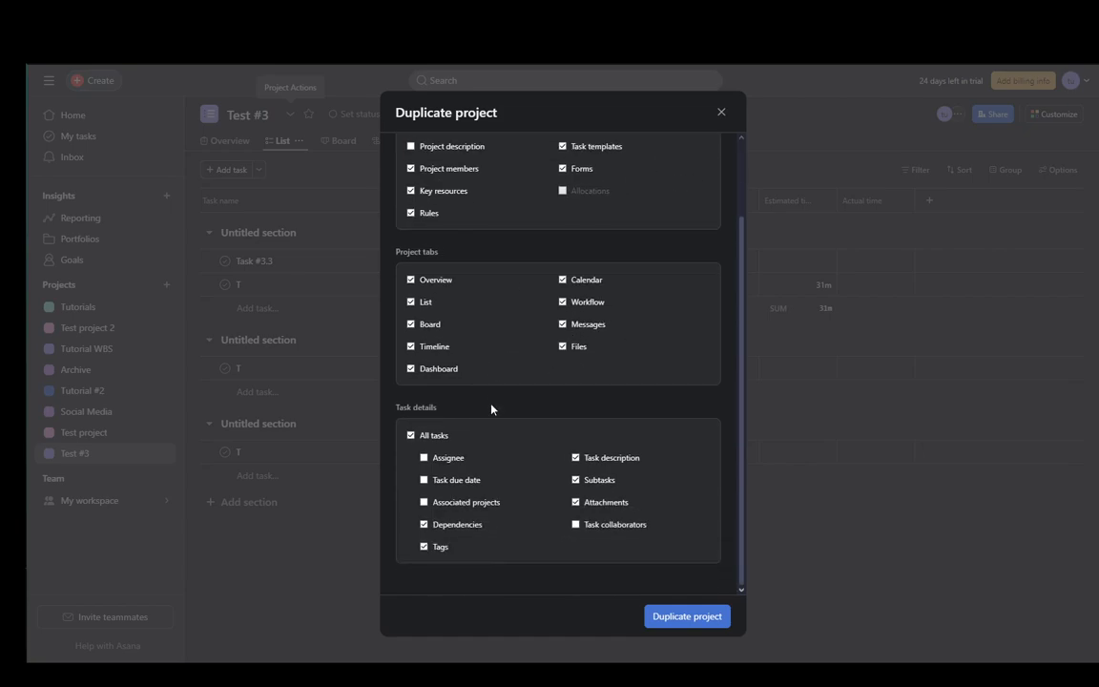
mouse_move(454, 532)
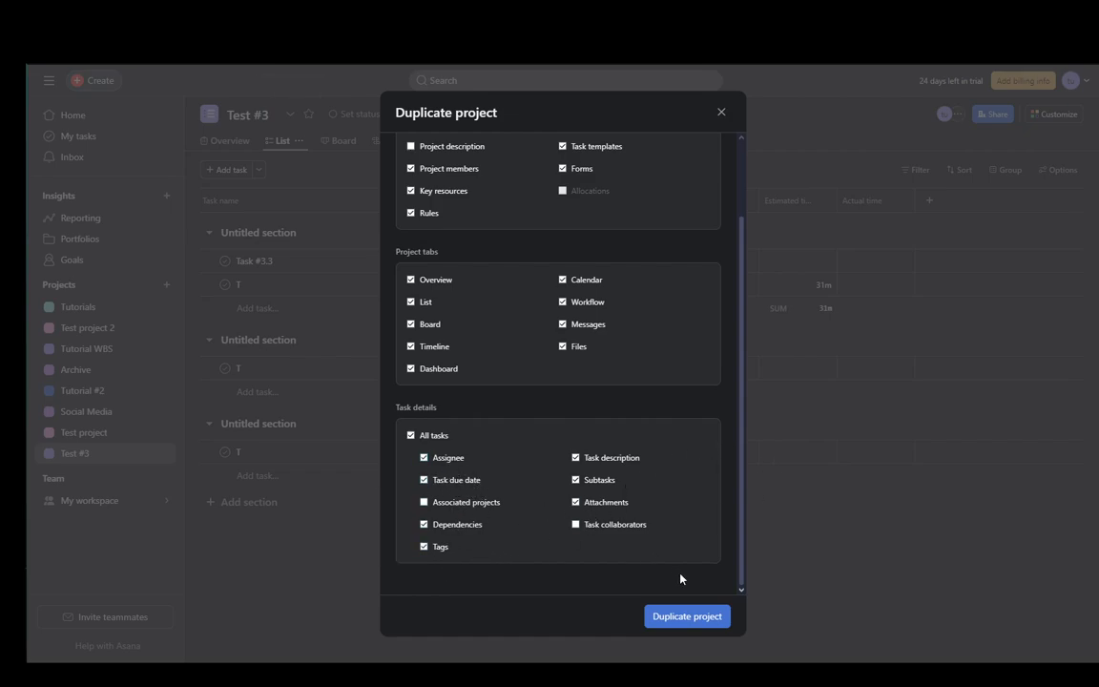
scroll(up, 3)
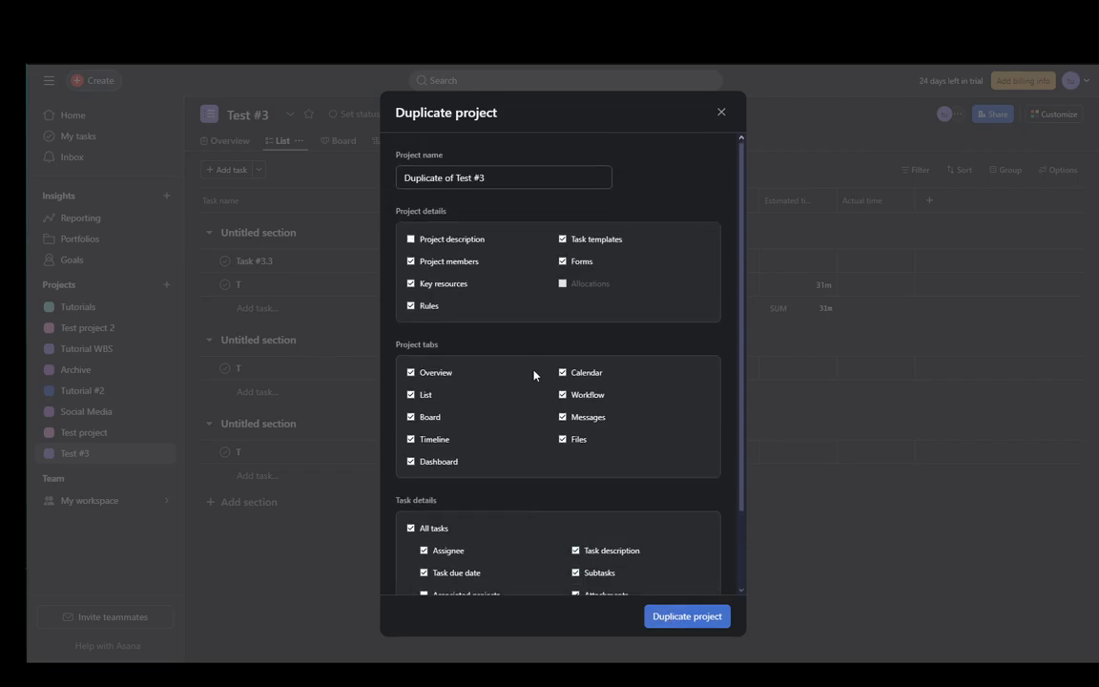
scroll(down, 3)
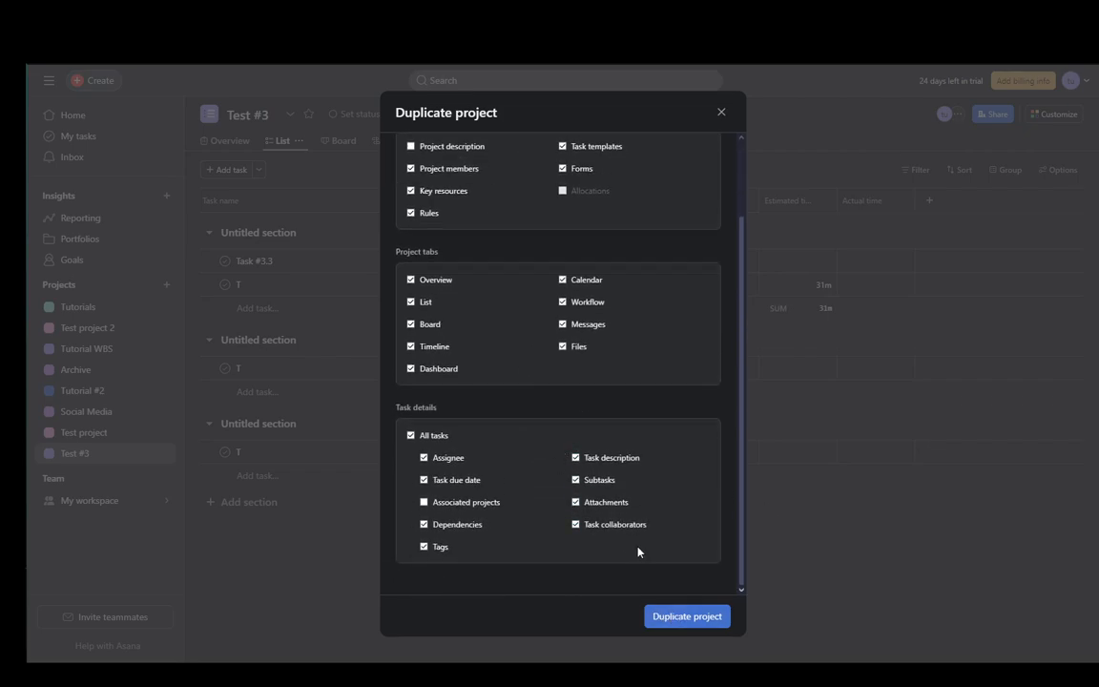
click(686, 616)
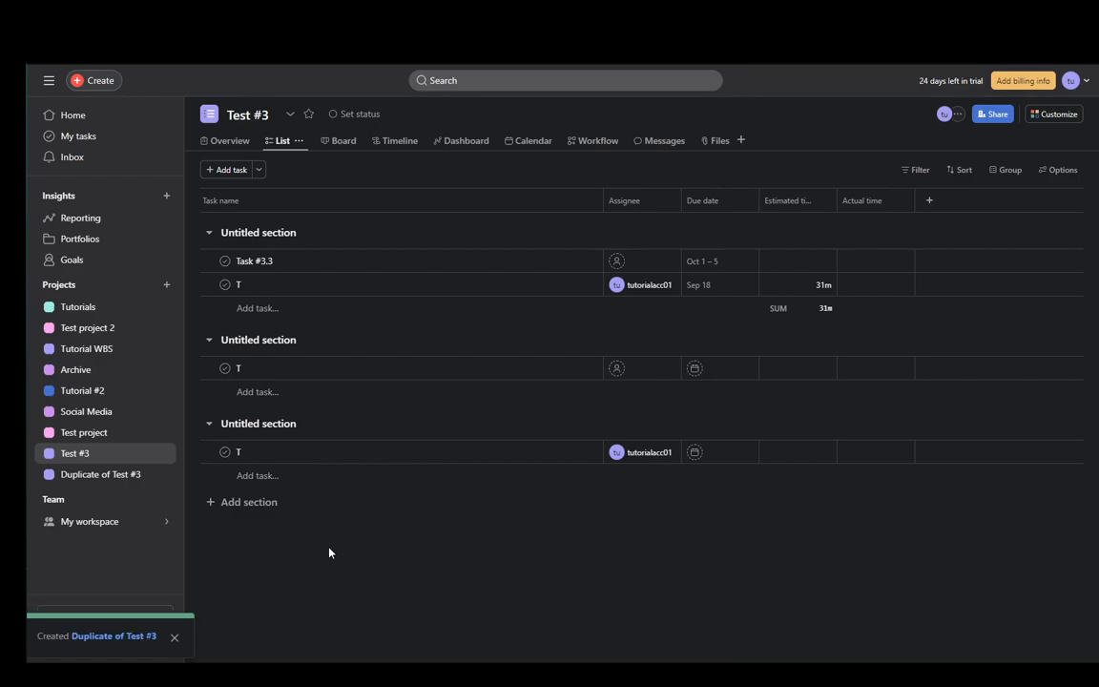
Step: Open 'Duplicate of Test #3' from the sidebar Projects list
click(100, 475)
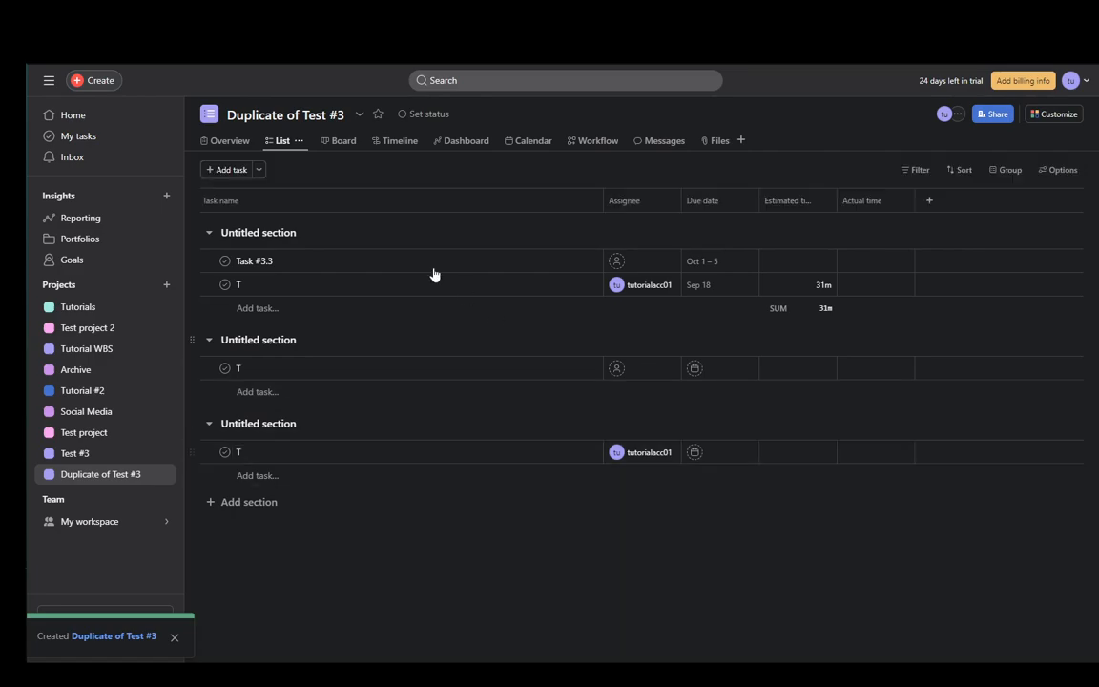
mouse_move(362, 481)
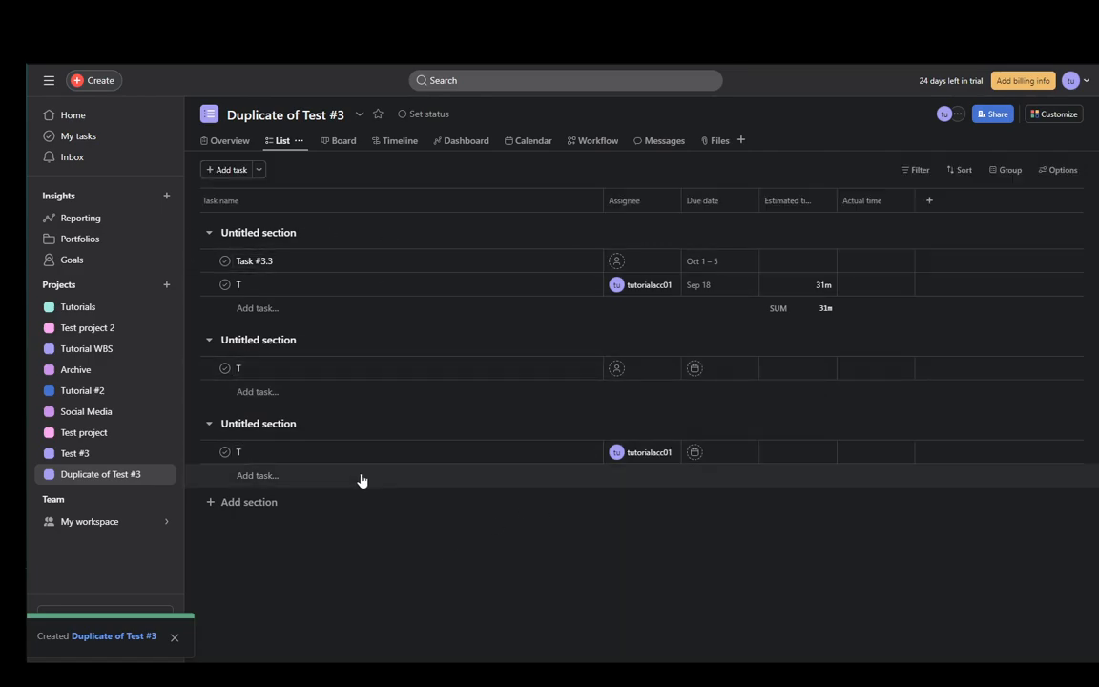
mouse_move(548, 529)
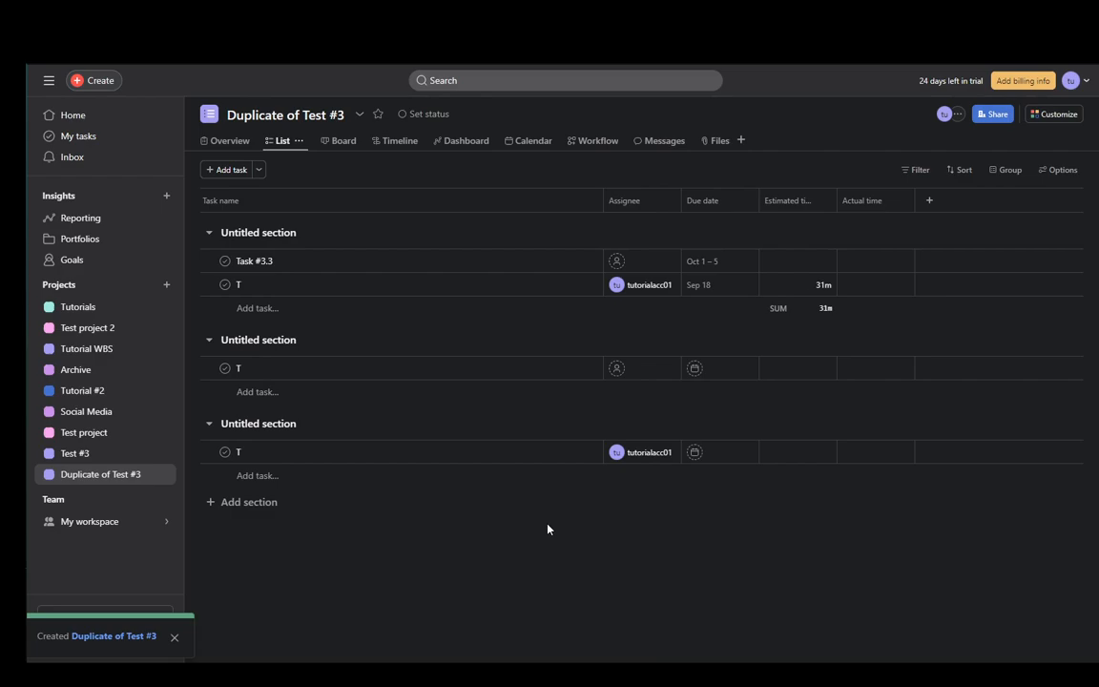
mouse_move(392, 600)
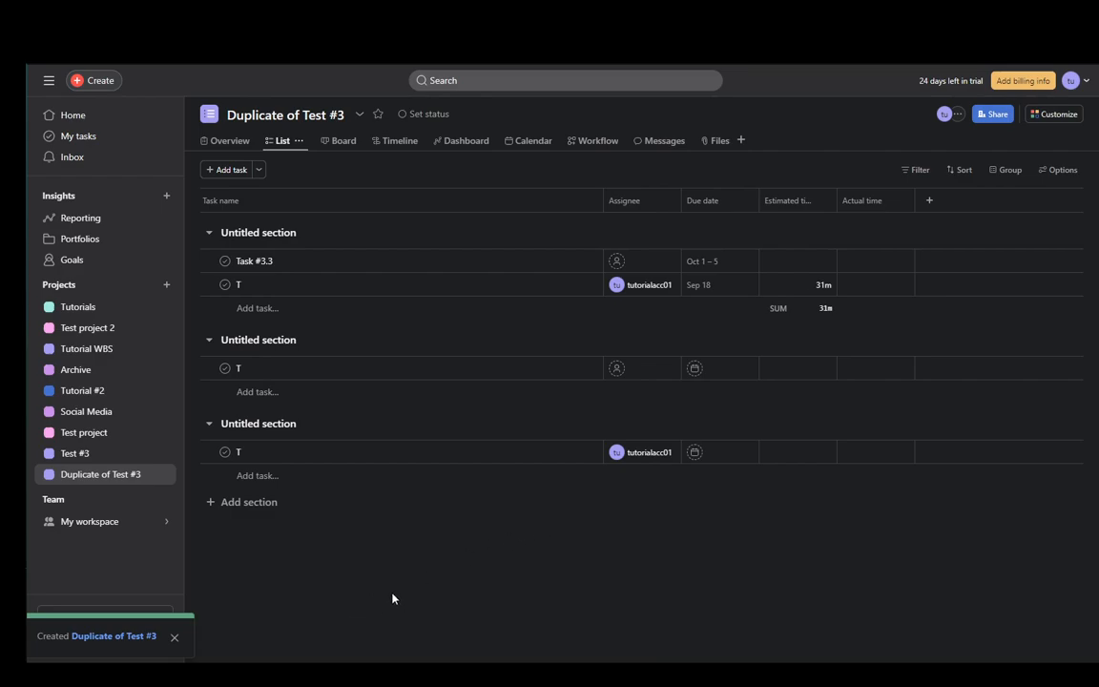